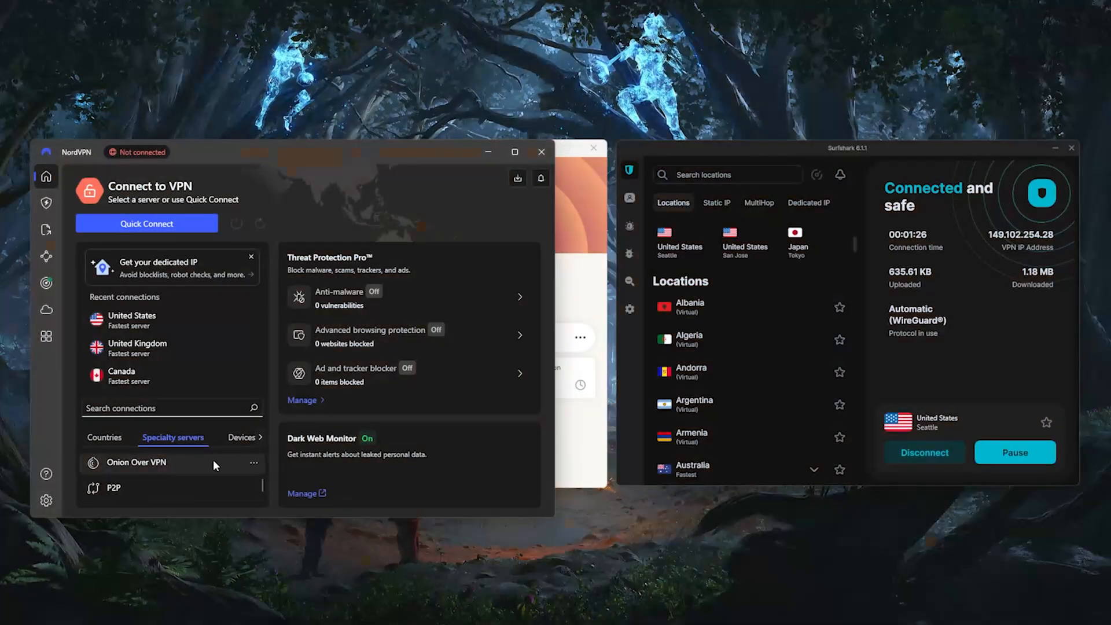
View ExpressVPN's protocol options, then show All Locations in the VPN Locations window.
left_click(239, 438)
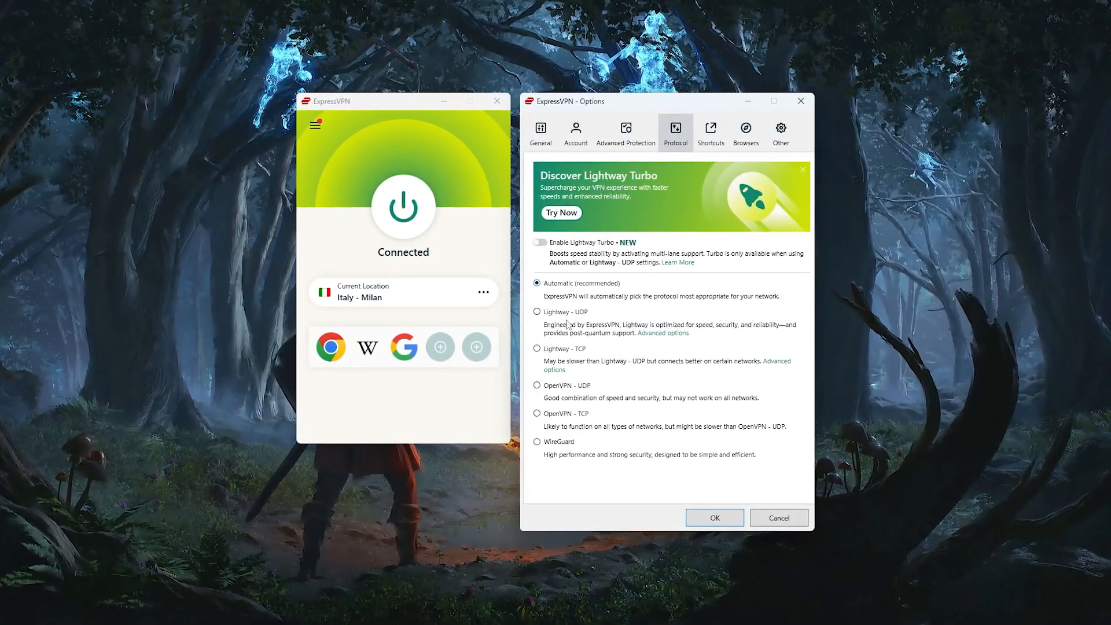
left_click(625, 131)
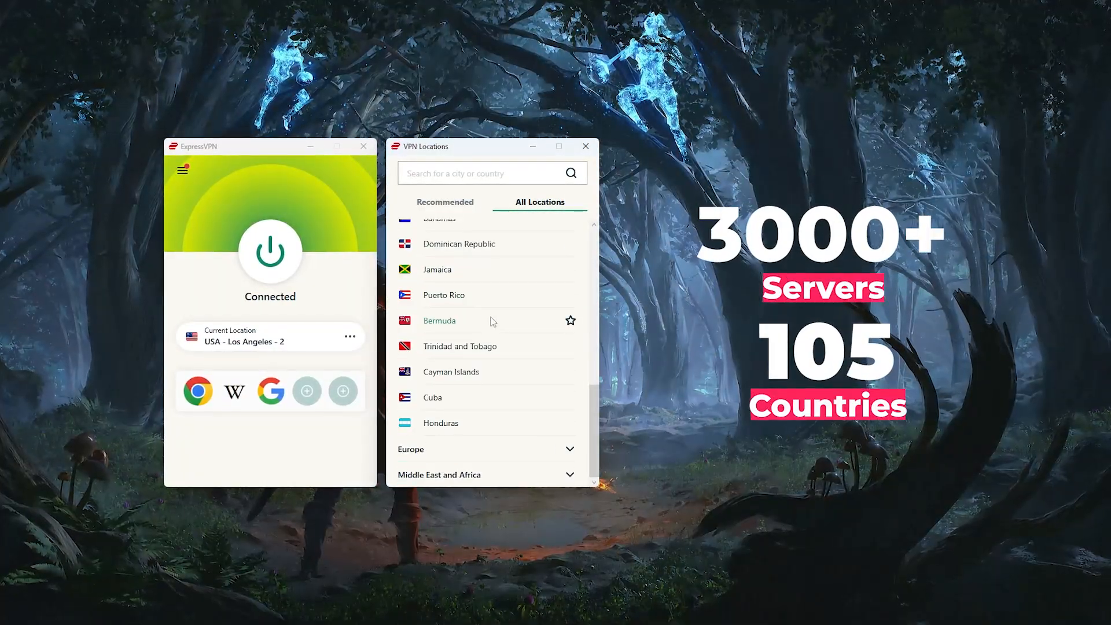
left_click(410, 449)
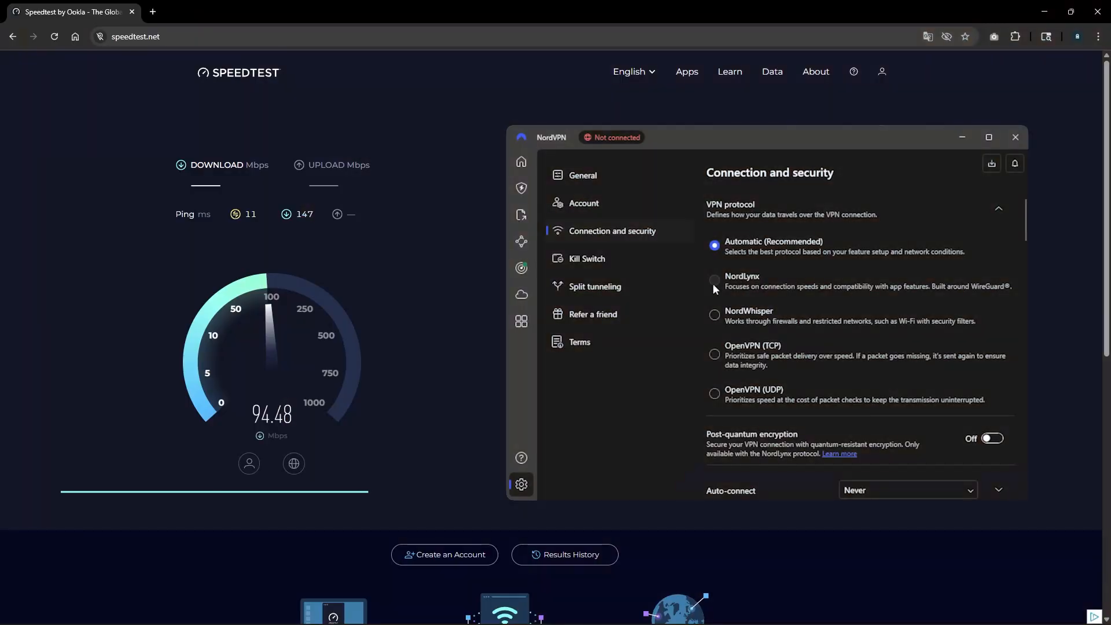
Expand the VPN protocol section under NordVPN's Connection and security settings.
left_click(713, 280)
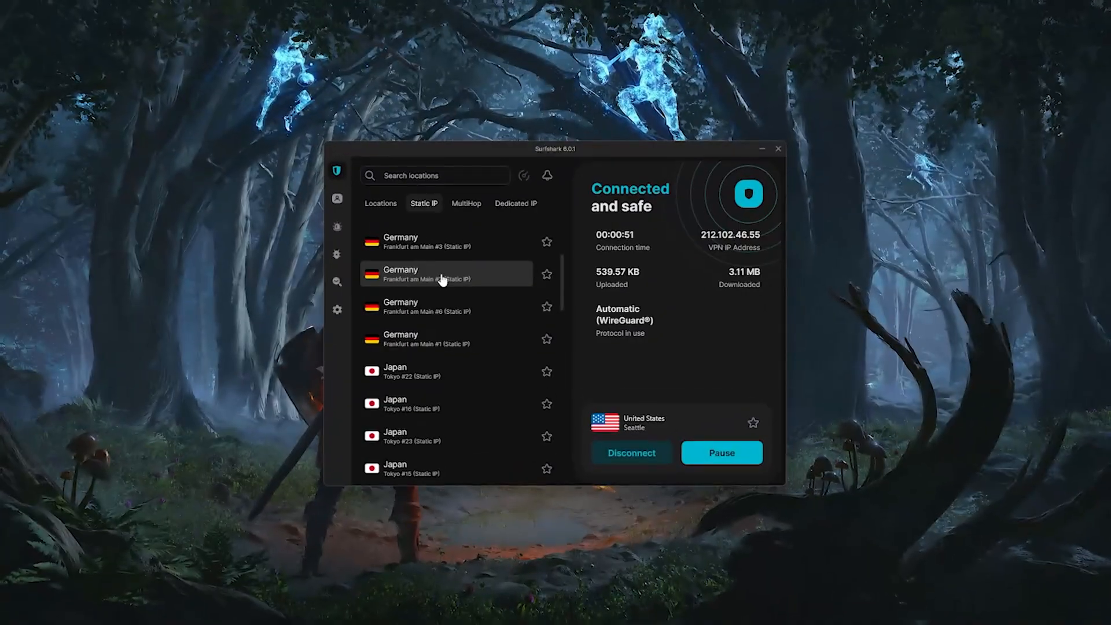
Show Surfshark's MultiHop server pairs and scroll through the country locations list.
left_click(465, 203)
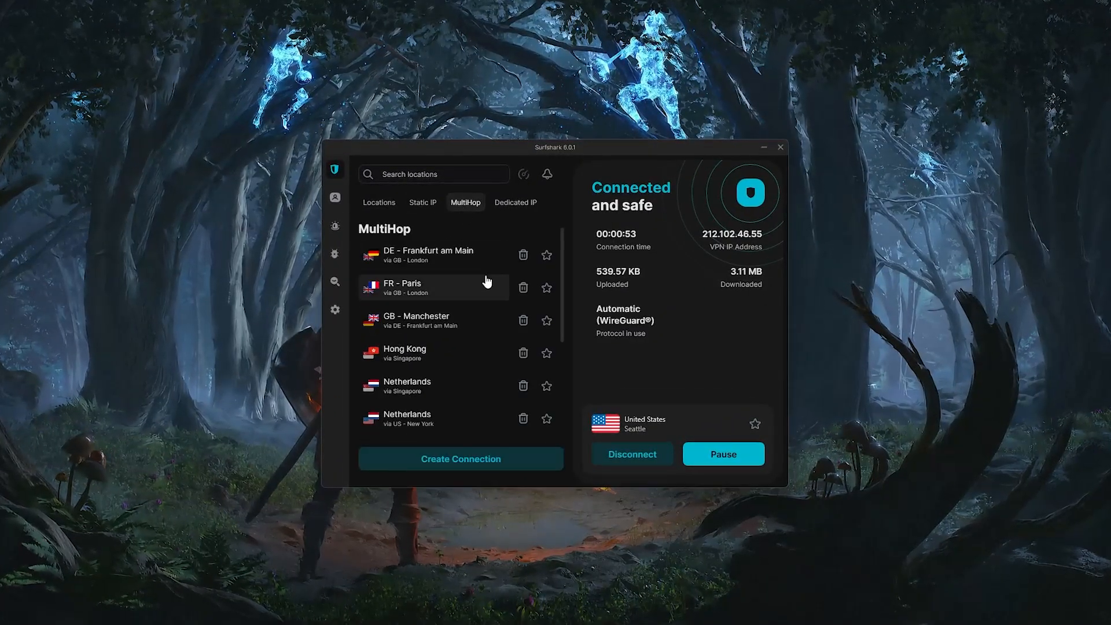
scroll("down", 3)
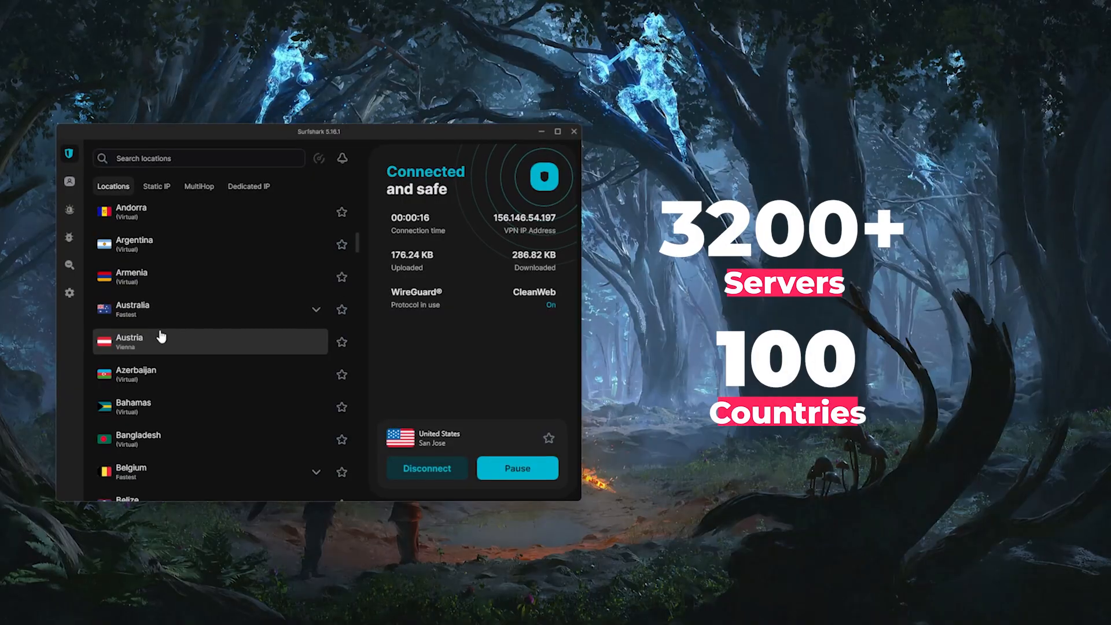
scroll("down", 3)
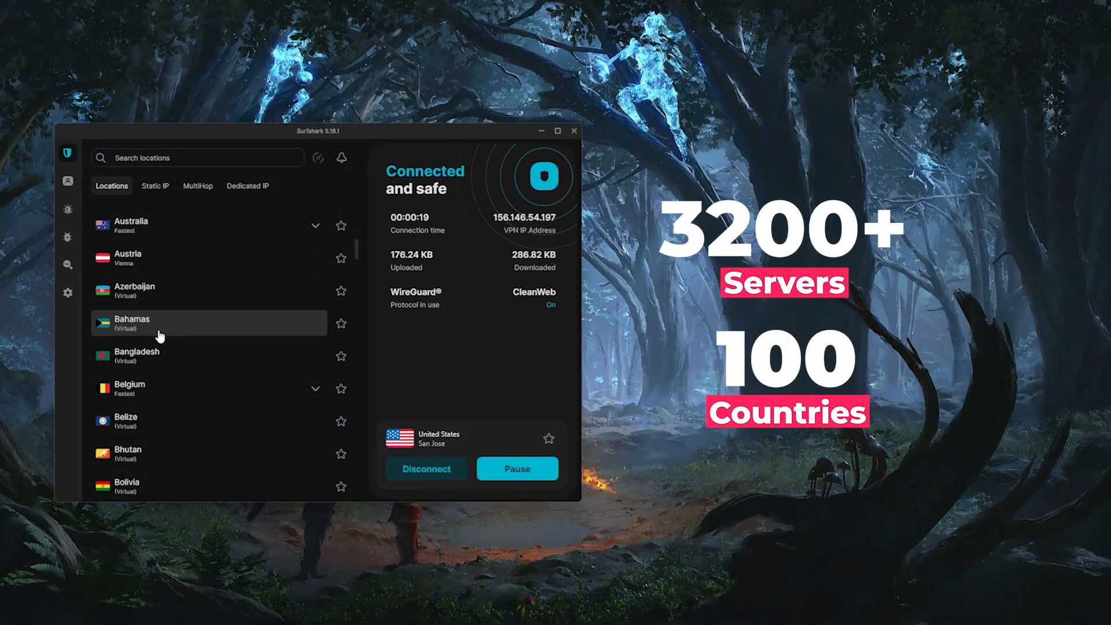
scroll("down", 3)
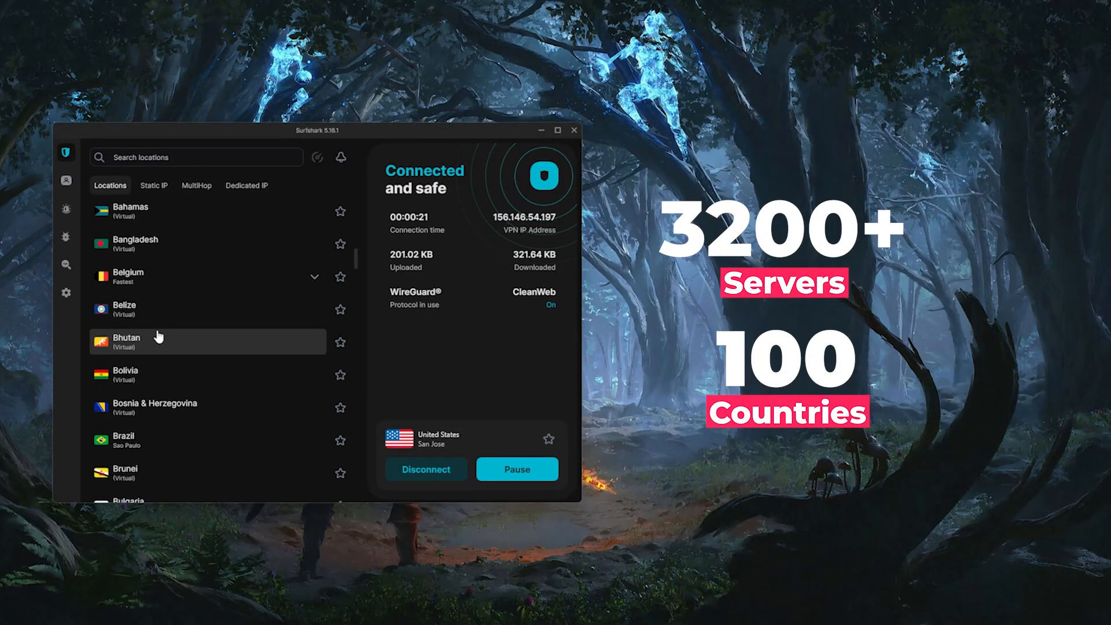